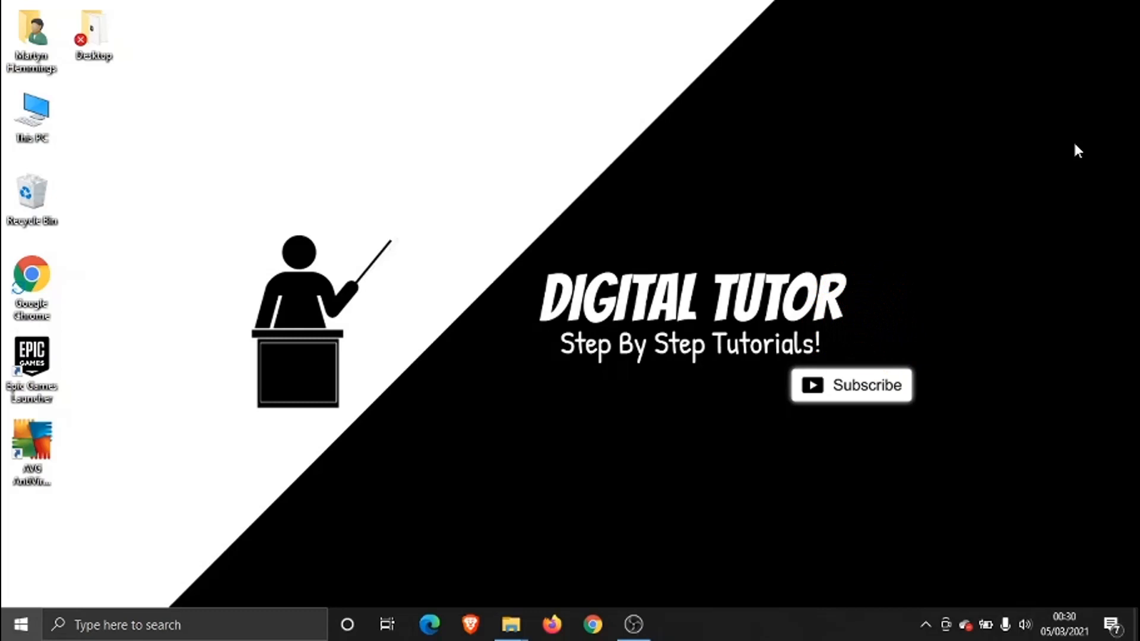
mouse_move(646, 475)
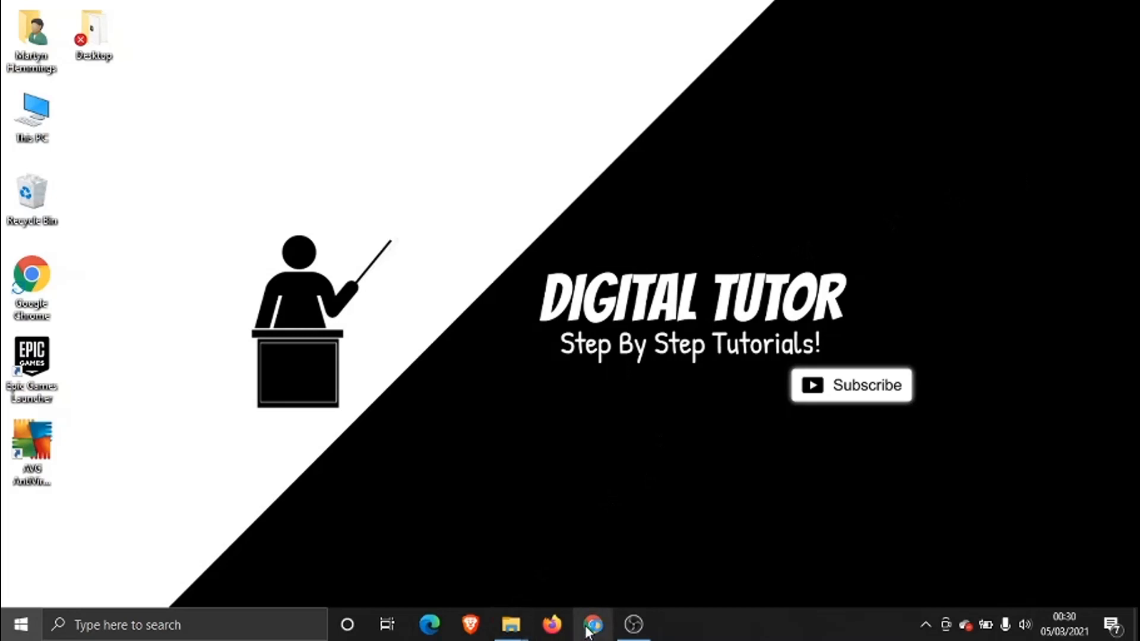
Launch Google Chrome from the taskbar to get a blank new tab
click(593, 624)
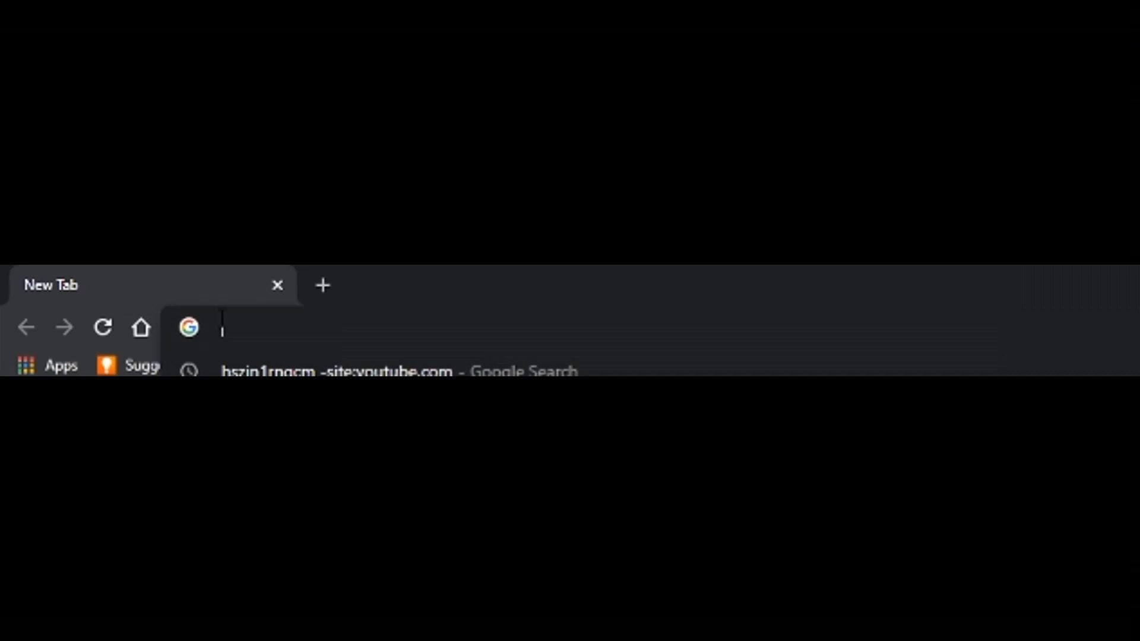
Go to xbox.com and start signing in to a Microsoft account
text(xbox.com)
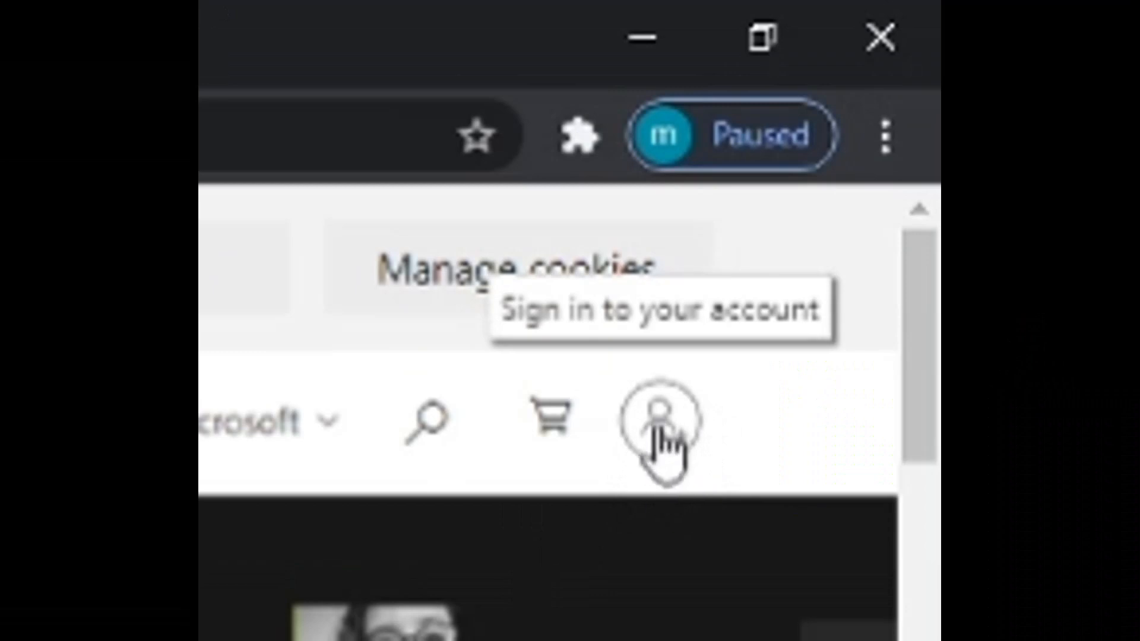
click(658, 422)
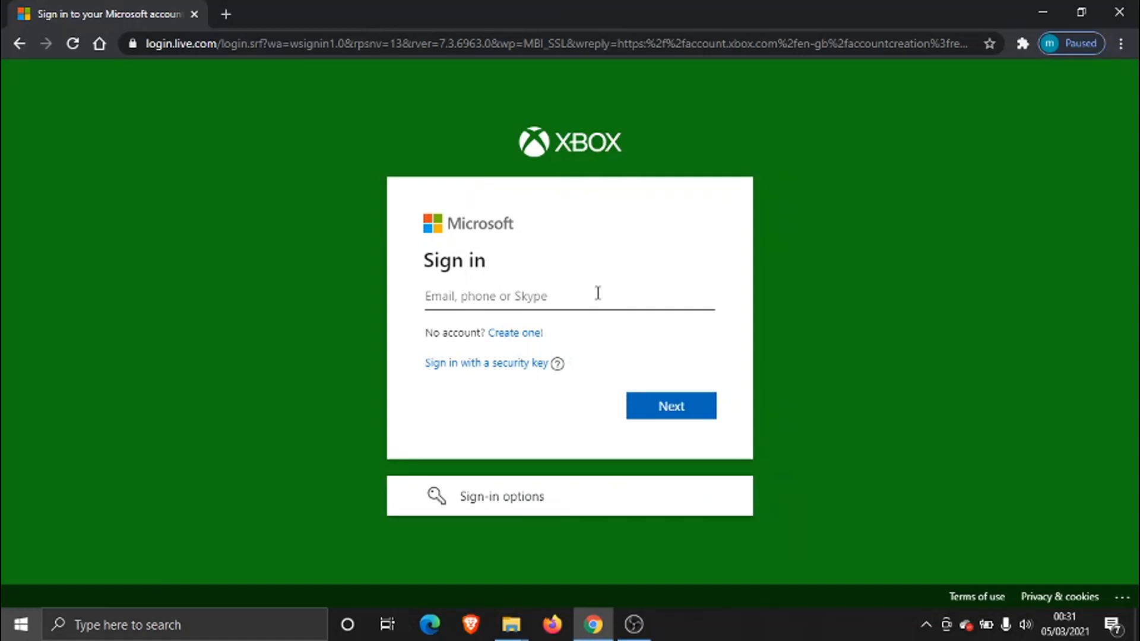
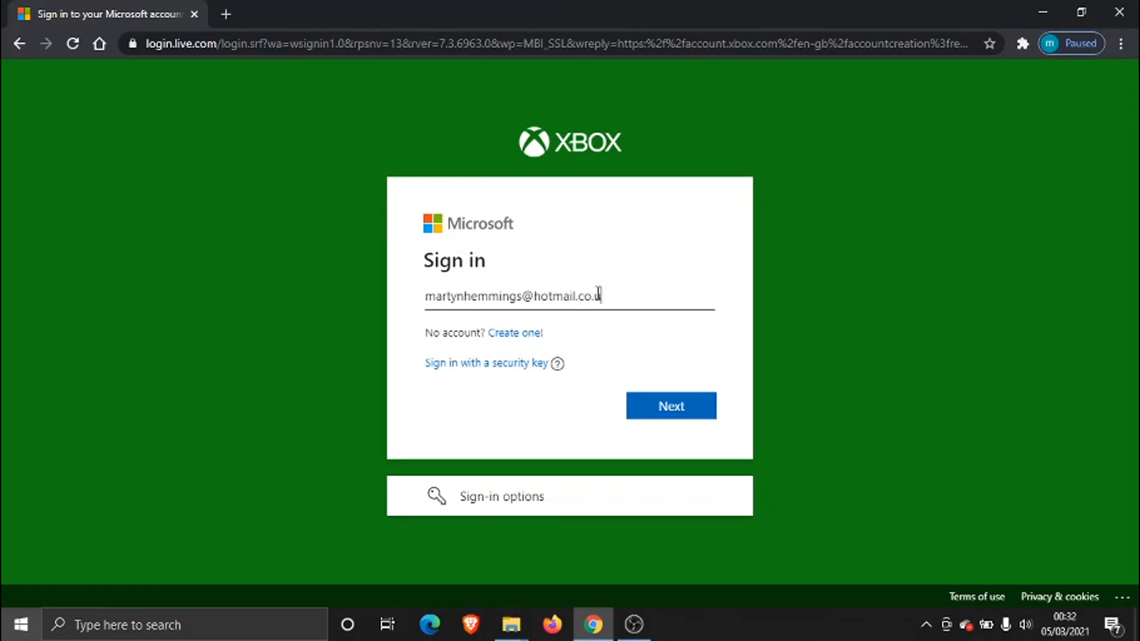
Sign in with the account email and password, returning to Xbox.com signed in
click(670, 406)
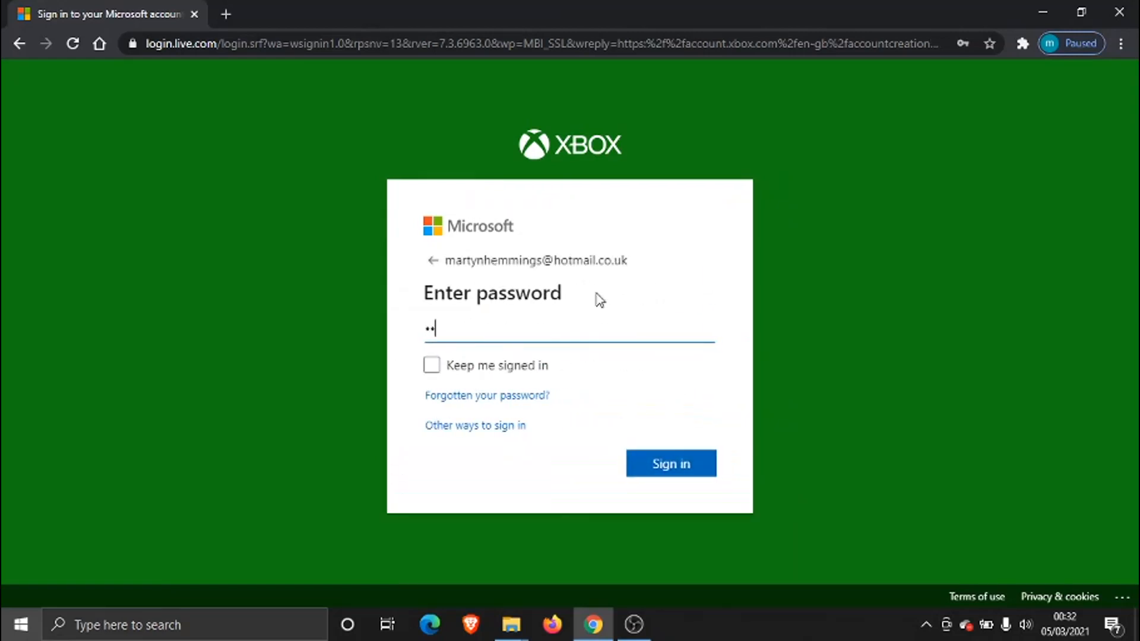
text(password)
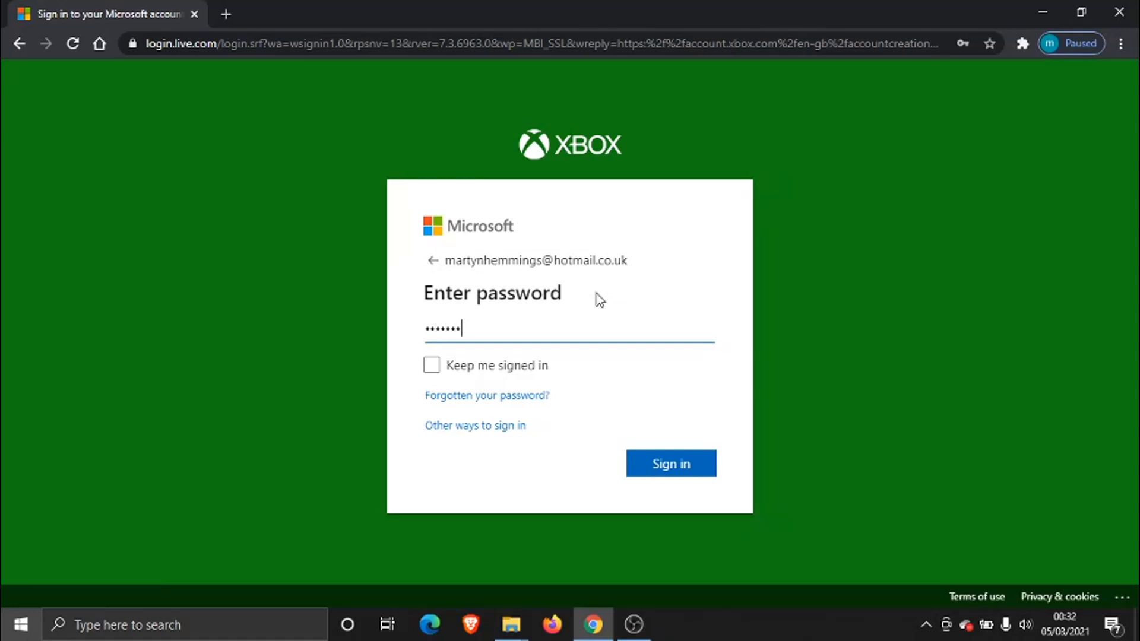
click(670, 463)
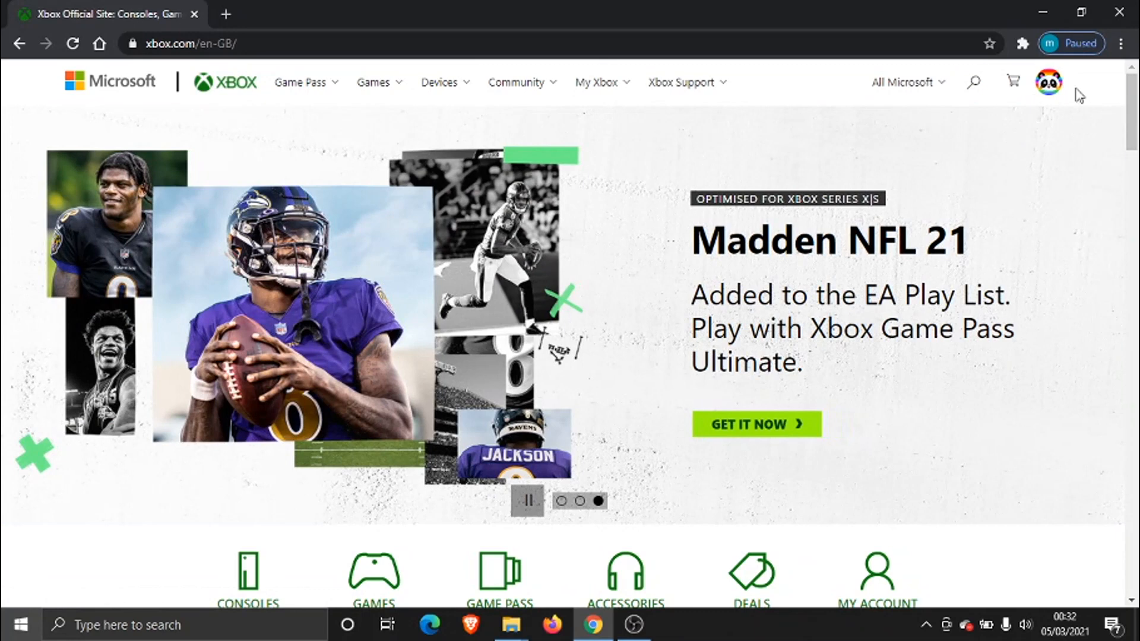
From the Xbox profile menu, go to 'My Microsoft account' in a new tab
click(1047, 82)
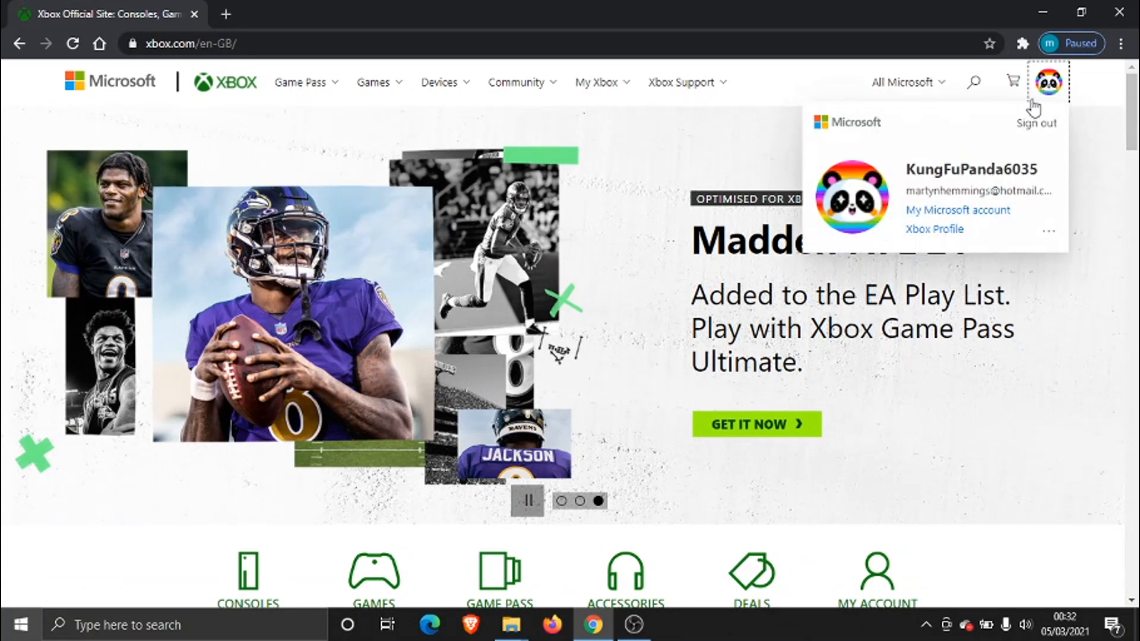
mouse_move(976, 160)
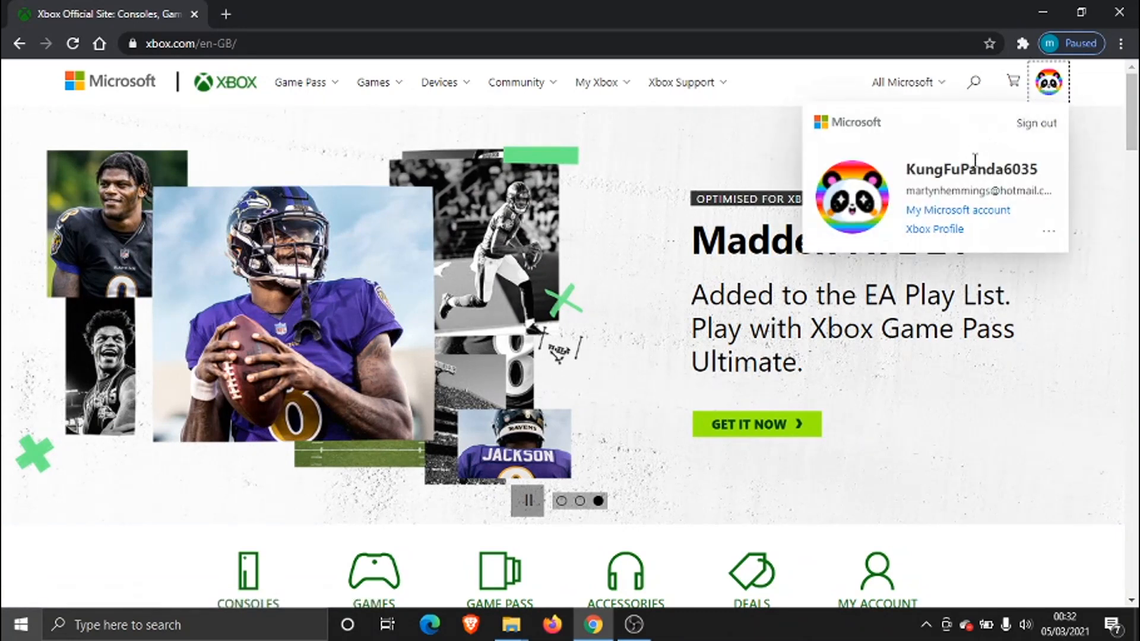
mouse_move(957, 210)
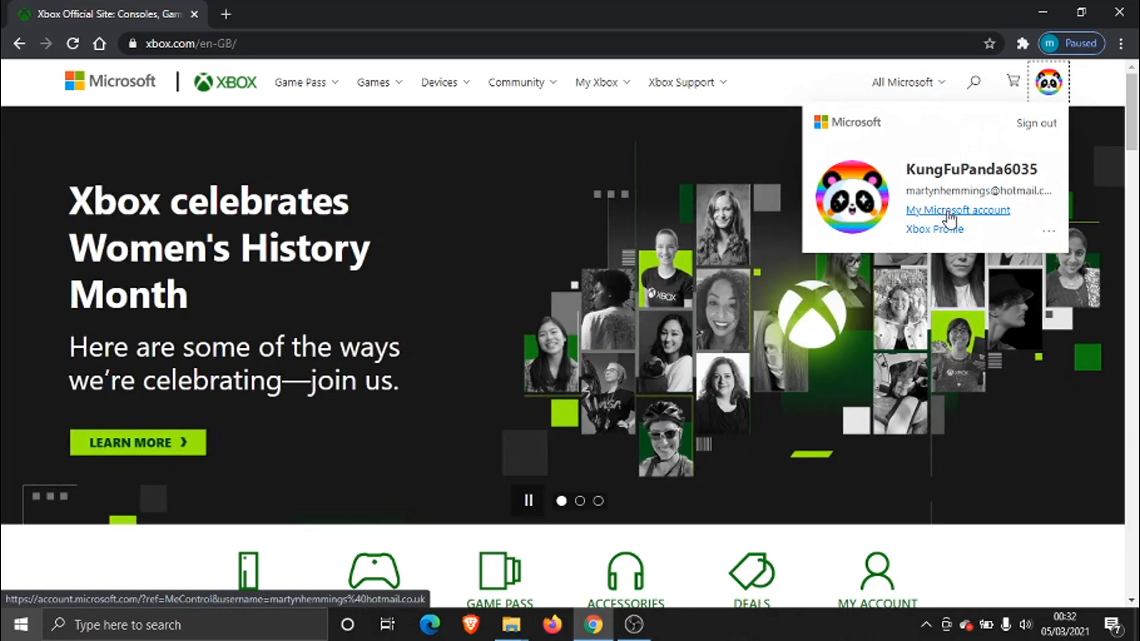
click(957, 210)
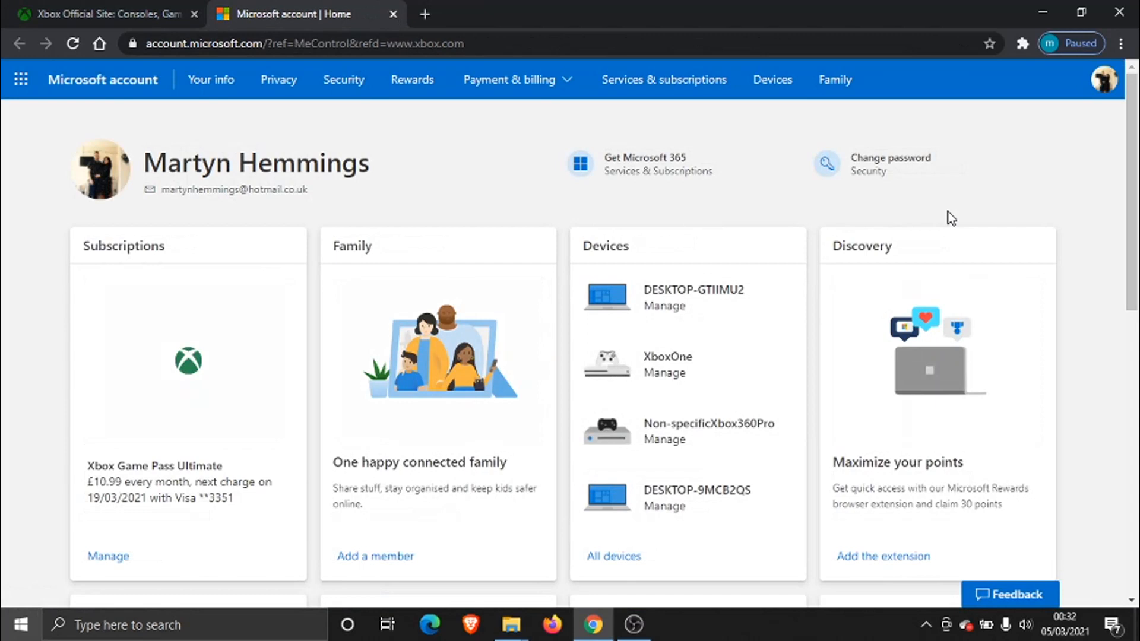
mouse_move(456, 150)
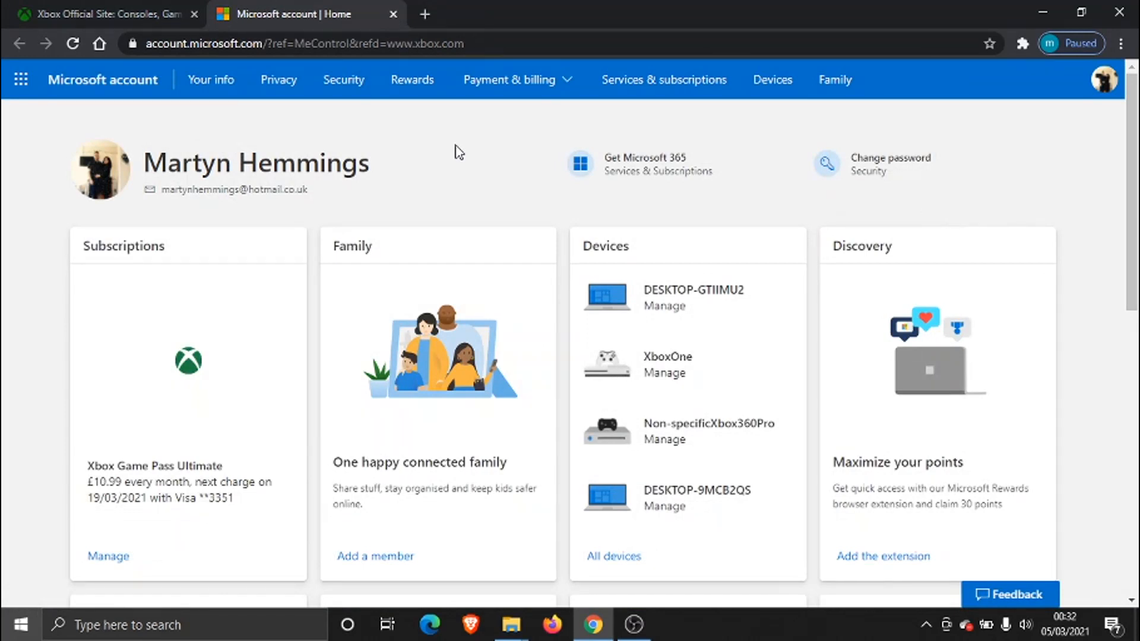
mouse_move(210, 80)
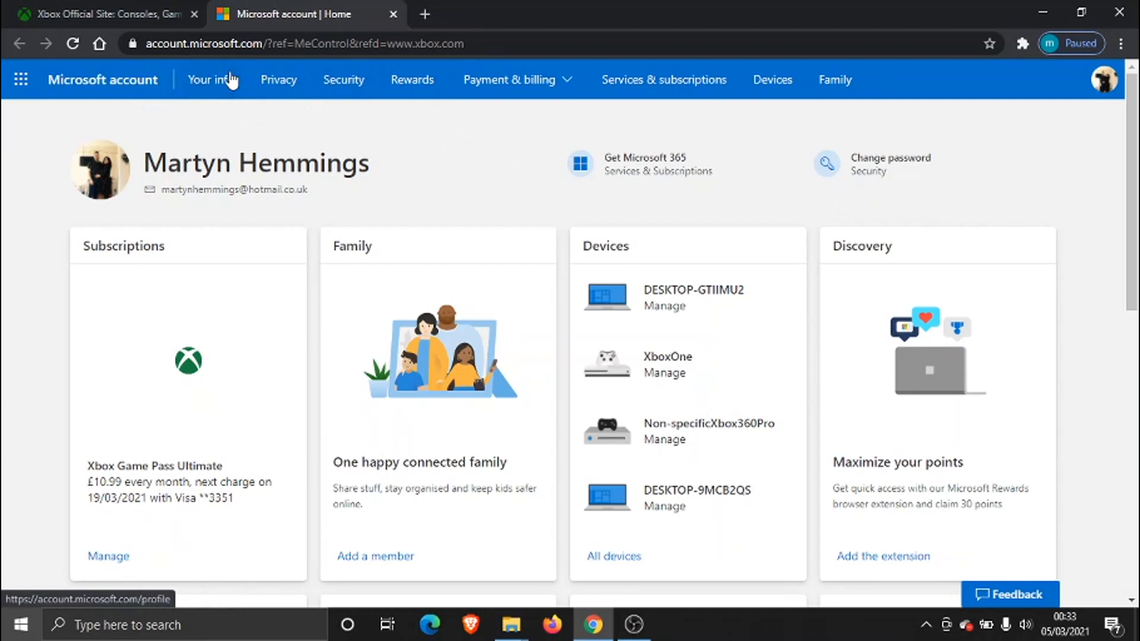
Go to the 'Your info' profile page showing name, email, date of birth and country
click(210, 80)
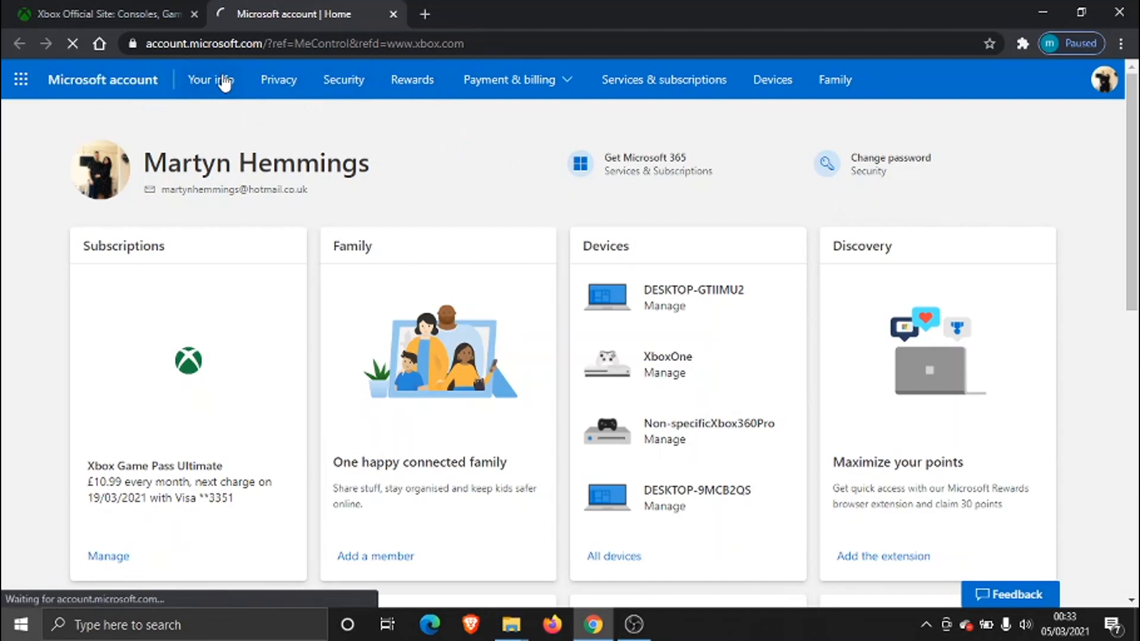
click(210, 80)
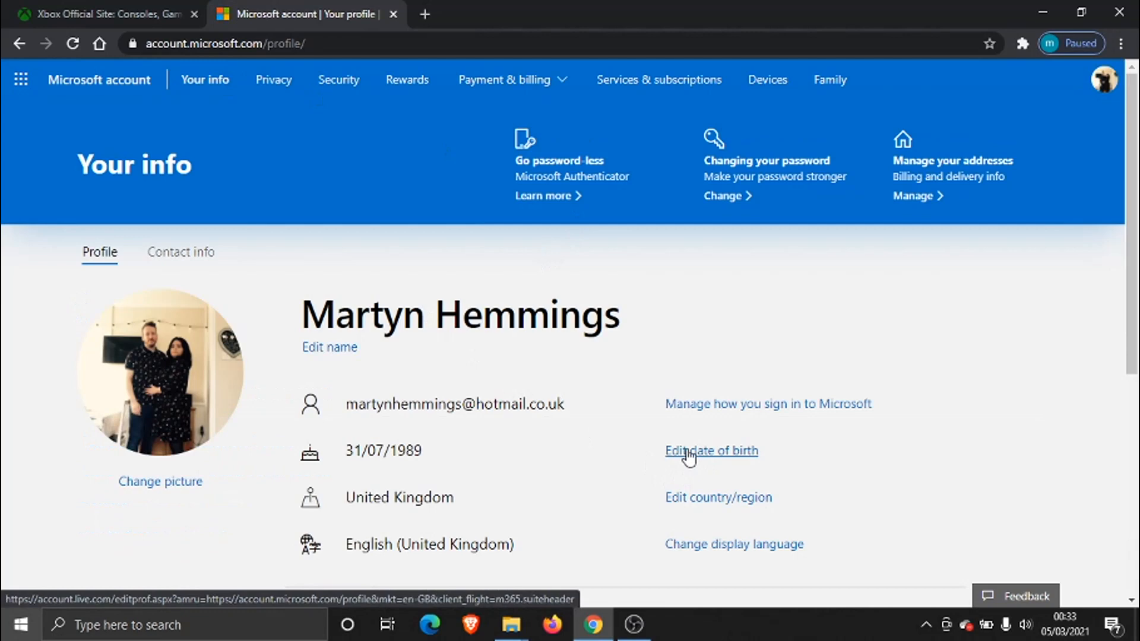
click(711, 450)
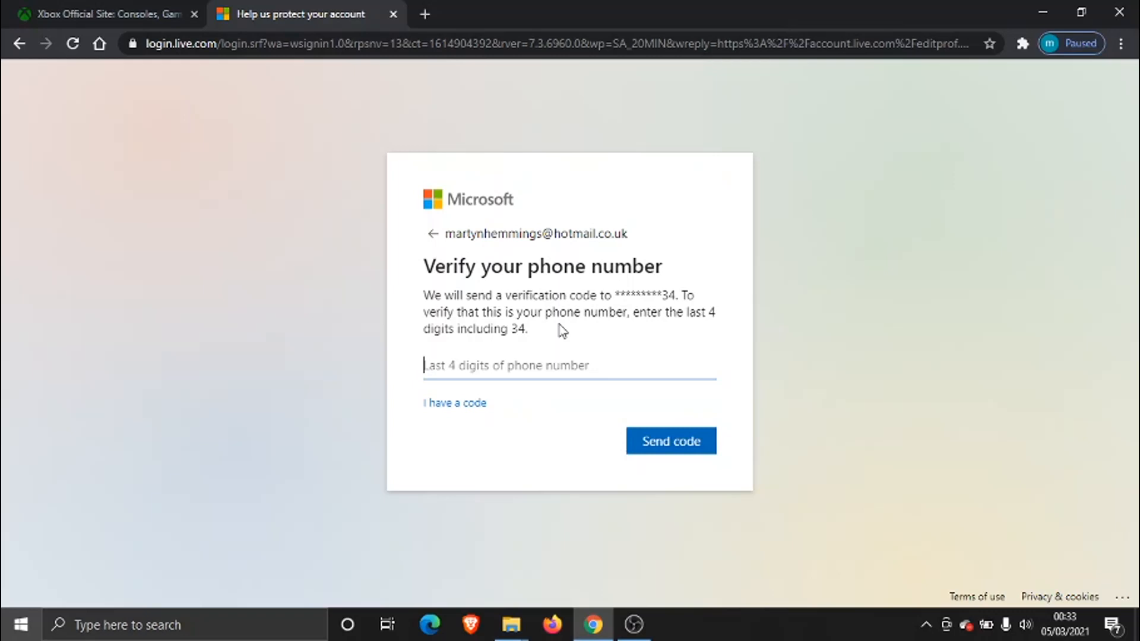
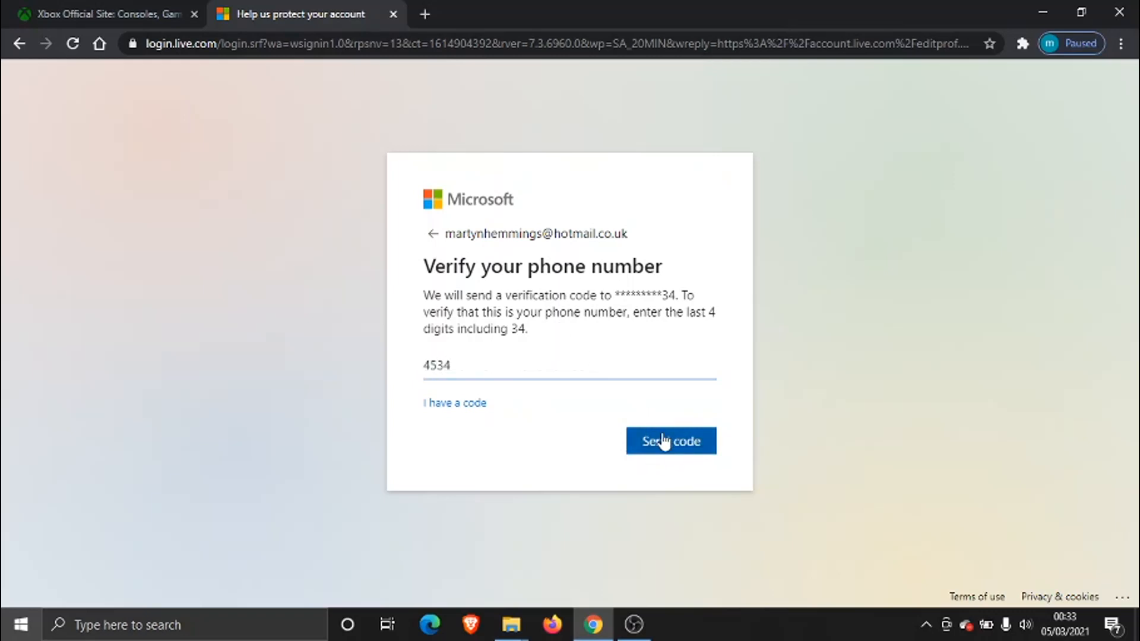
click(669, 442)
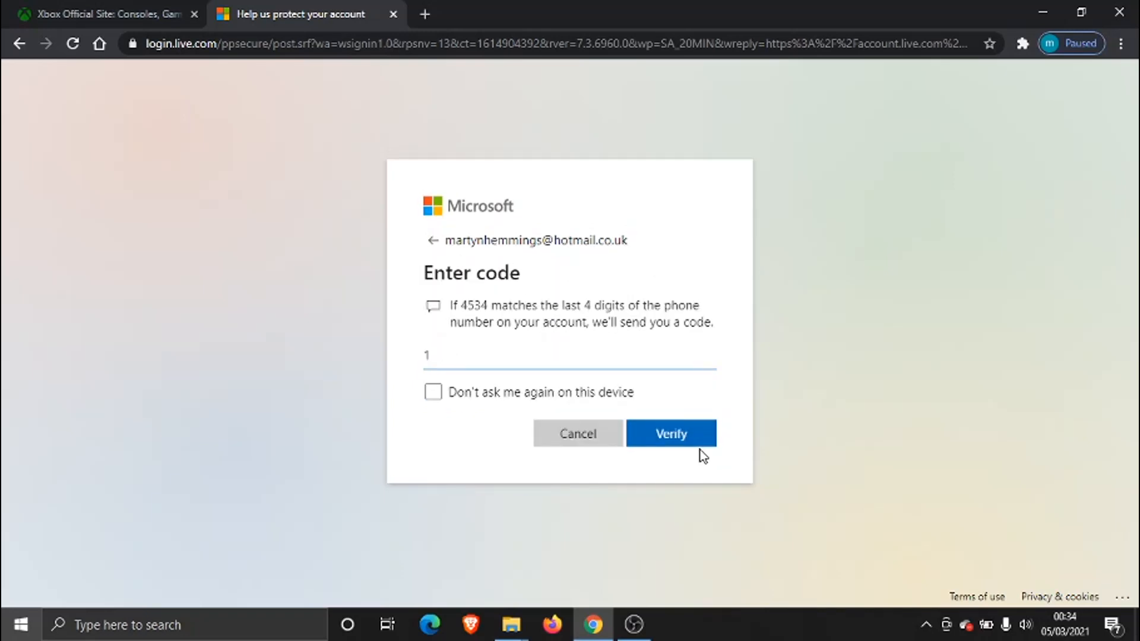
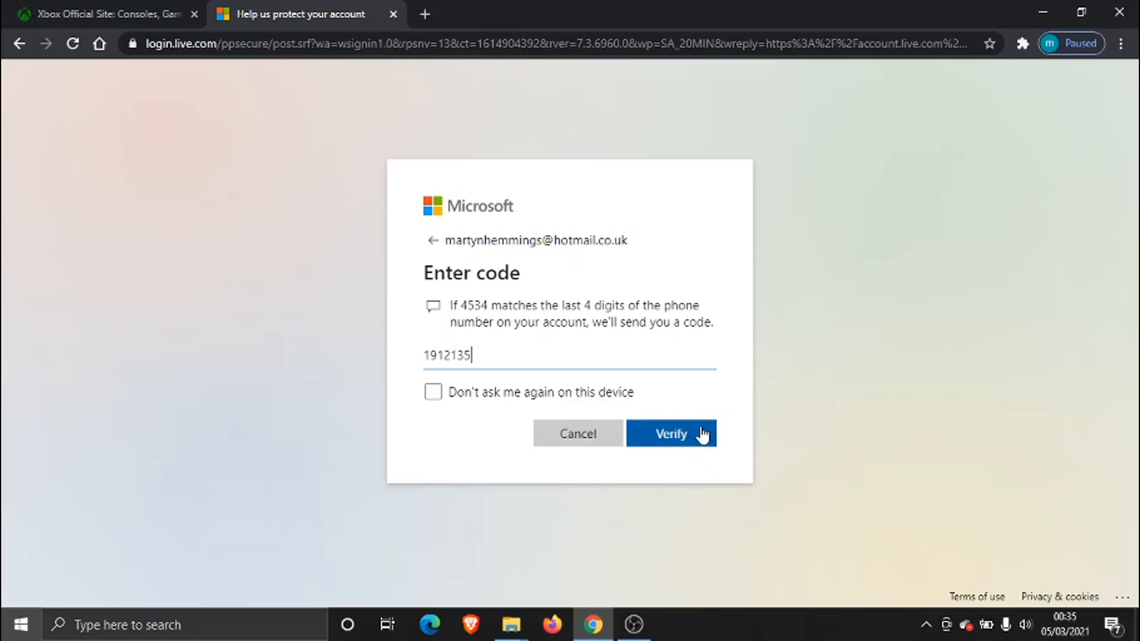
Verify with the received code and decline the Authenticator passwordless offer
click(670, 434)
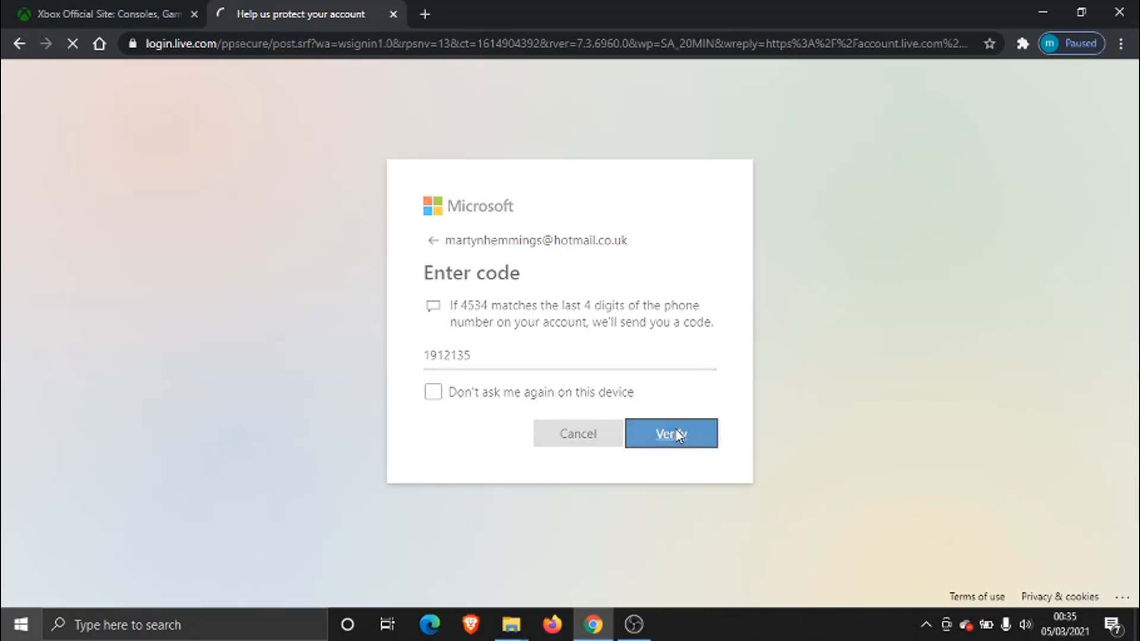
click(669, 434)
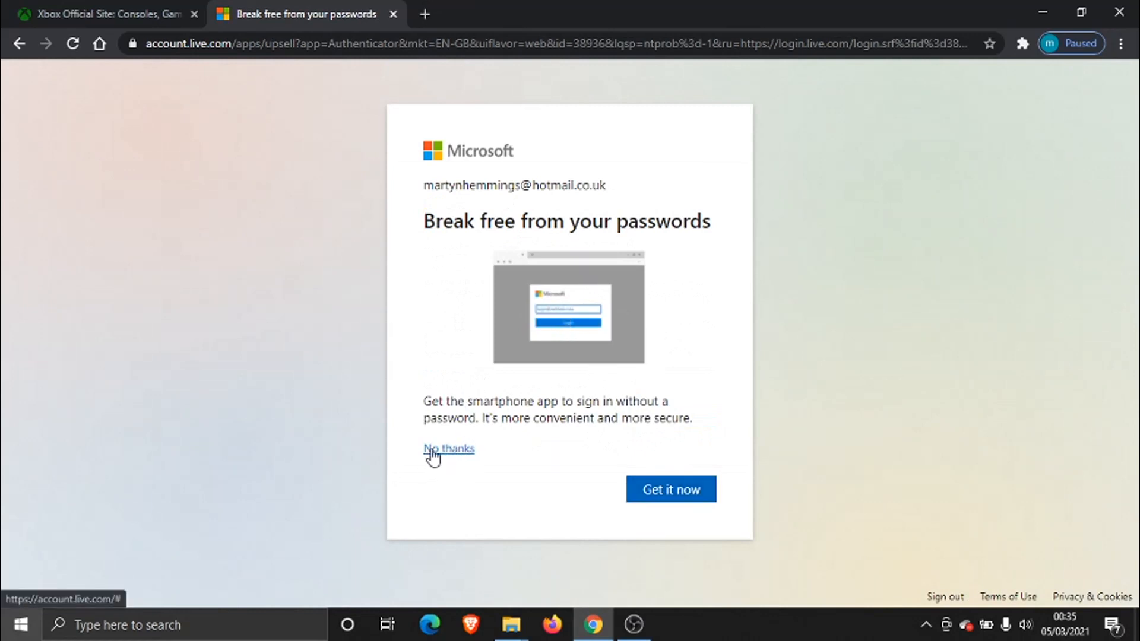
click(447, 449)
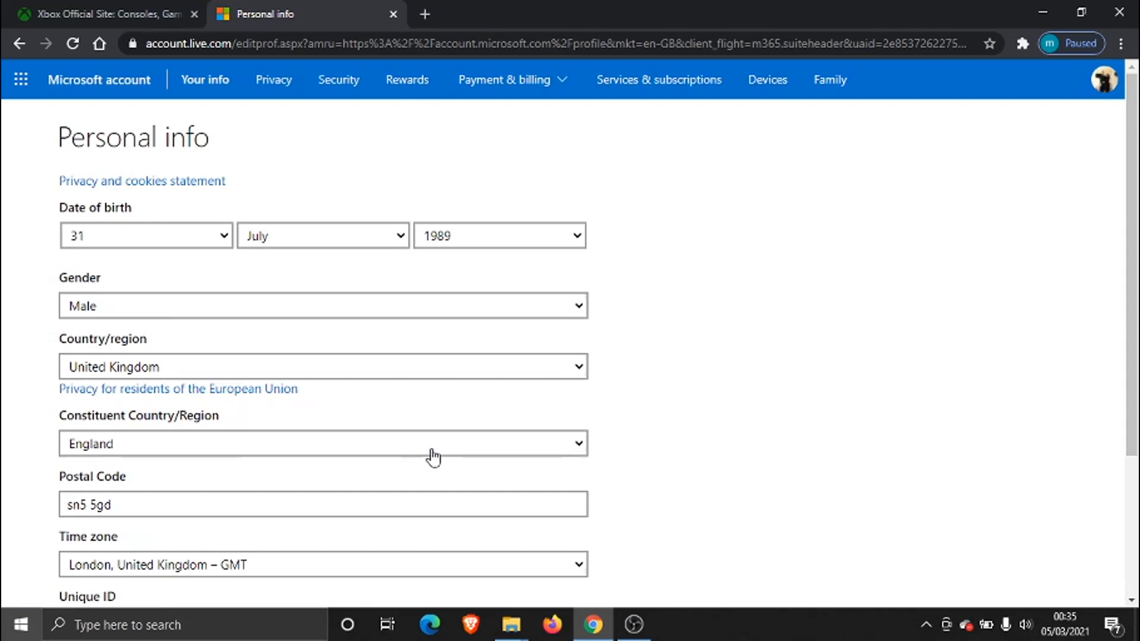
mouse_move(404, 275)
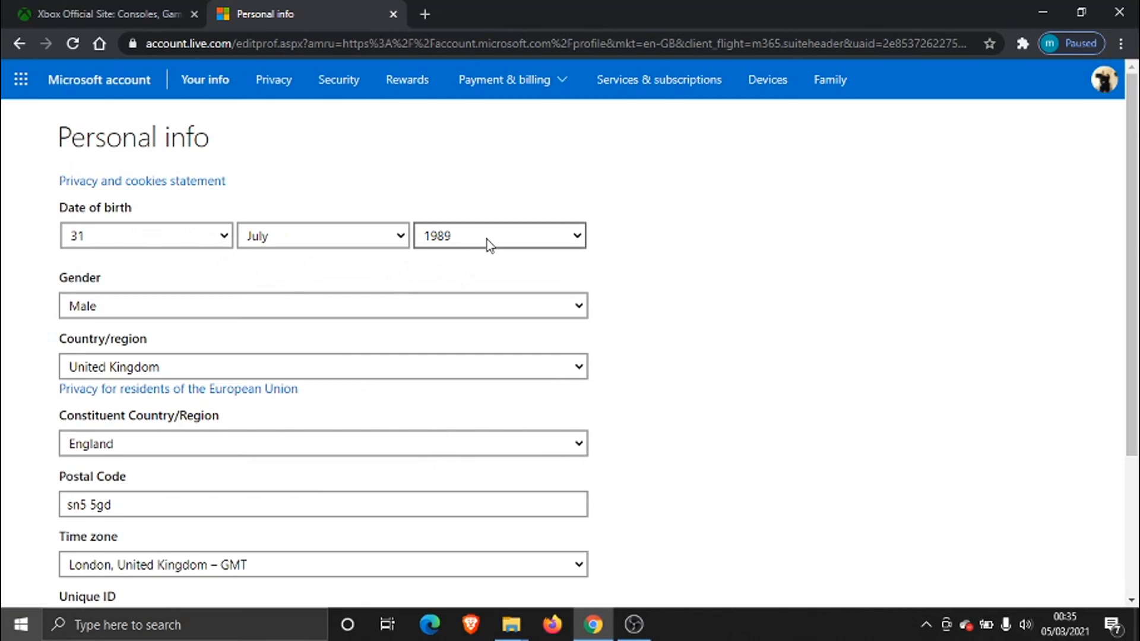
click(500, 235)
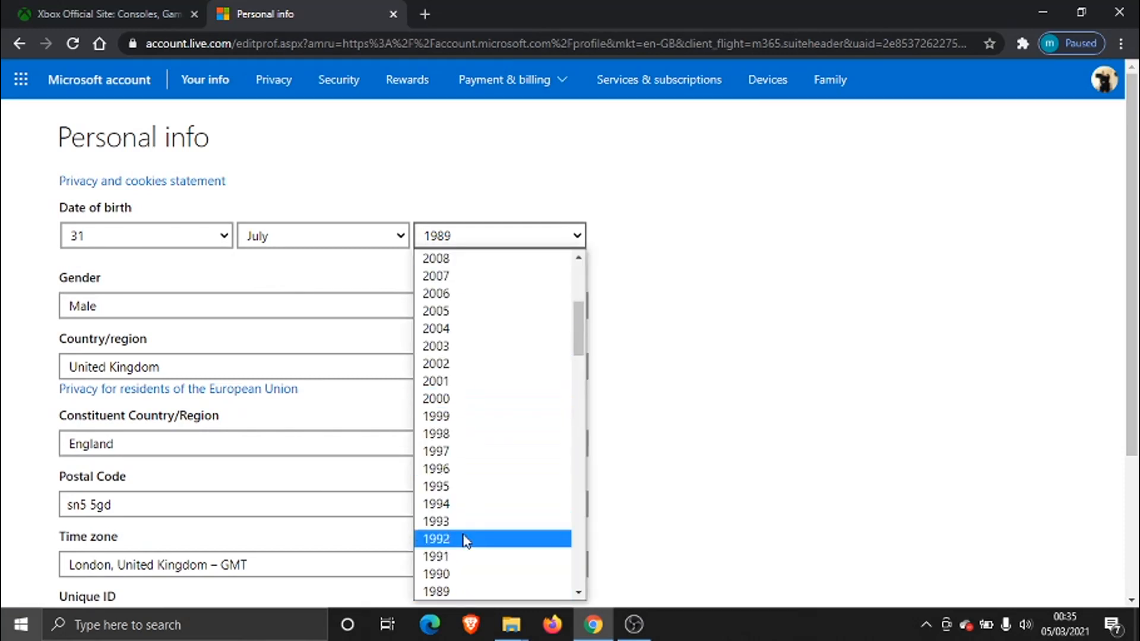
click(436, 539)
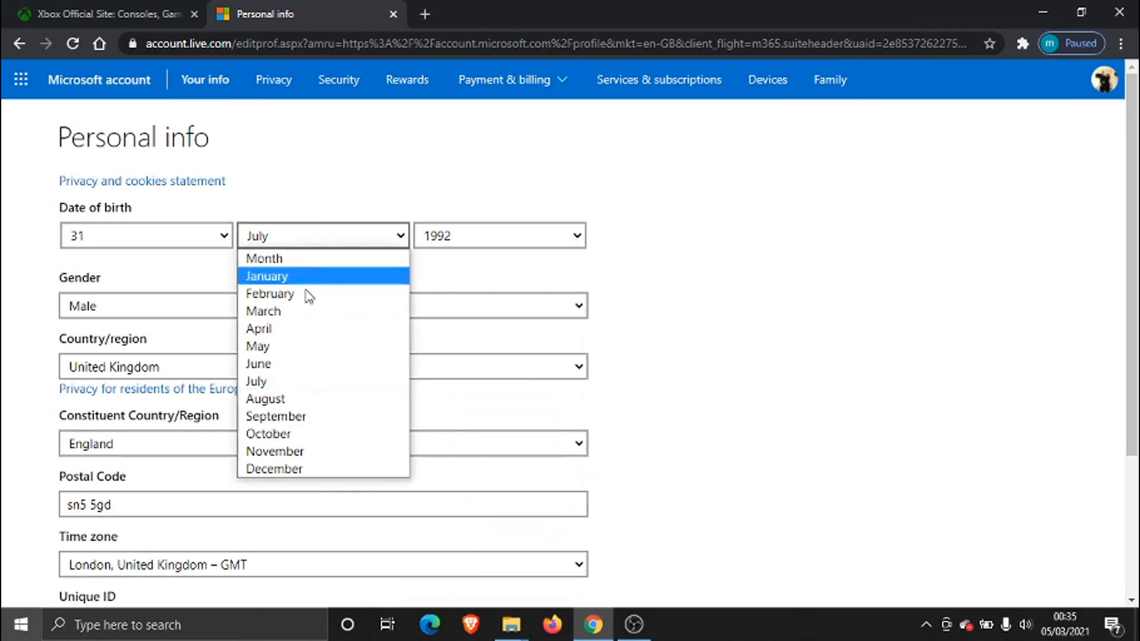
click(263, 311)
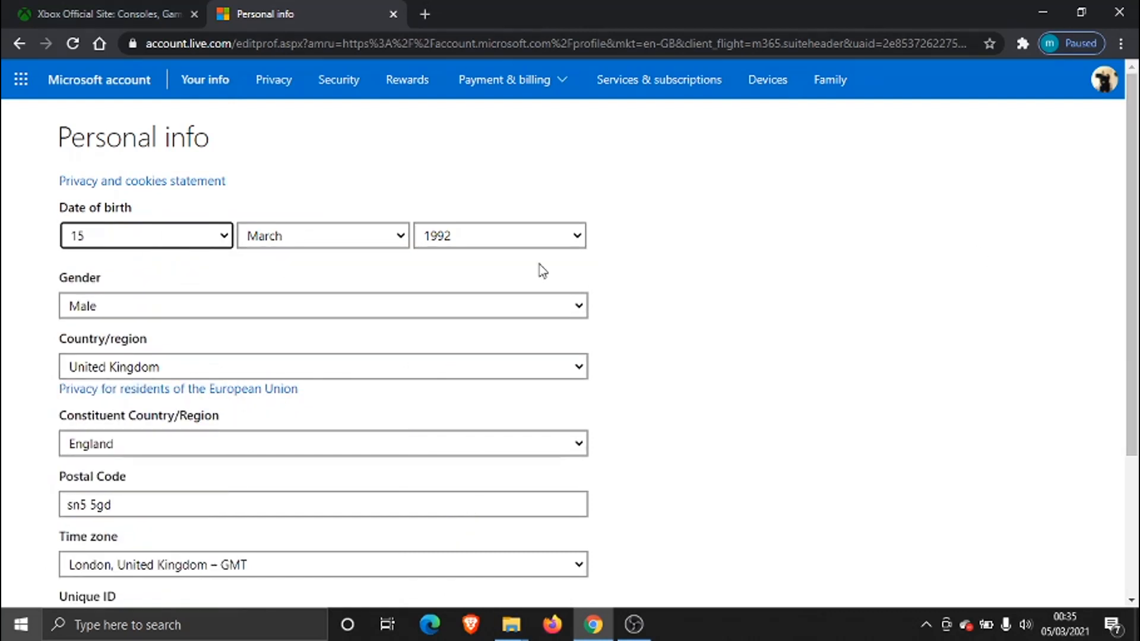
scroll(down, 3)
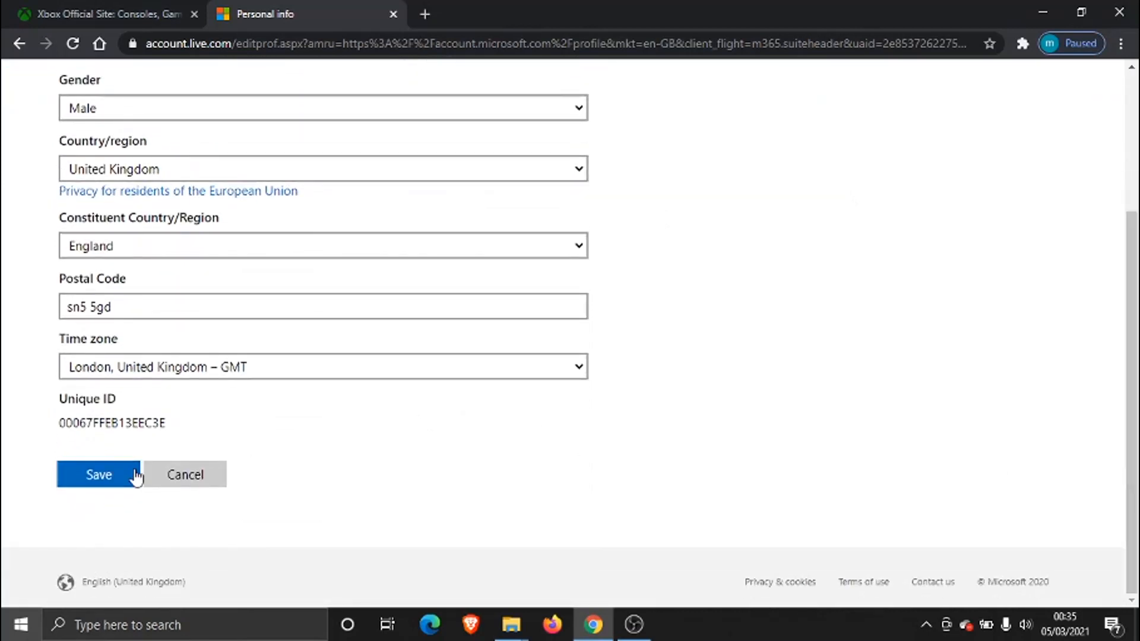
click(98, 473)
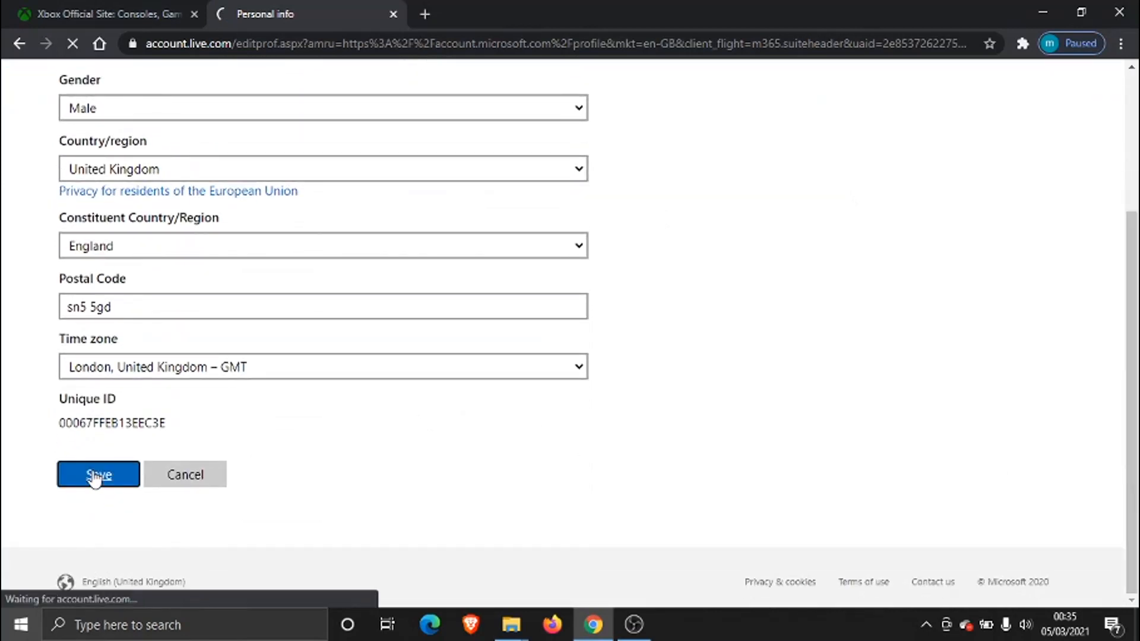
click(99, 474)
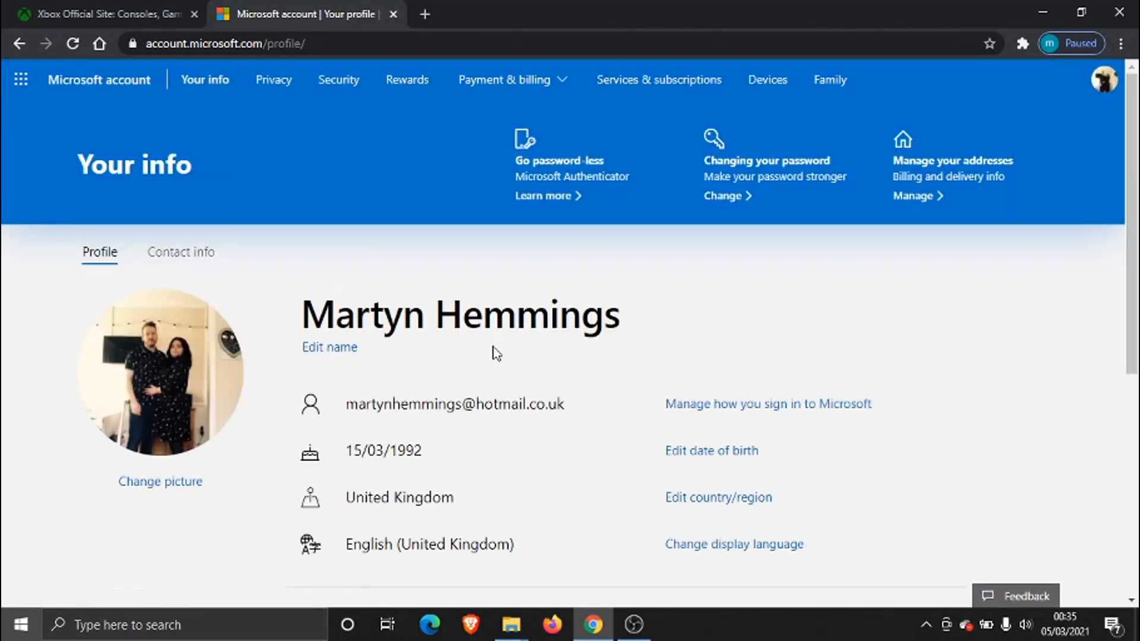
mouse_move(418, 458)
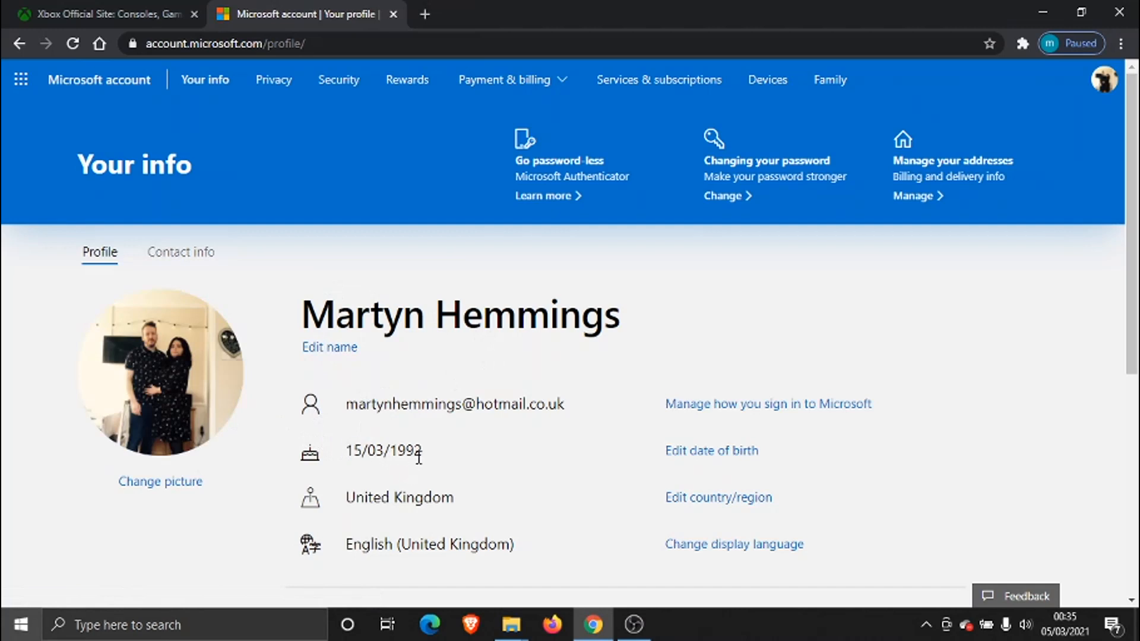
mouse_move(432, 456)
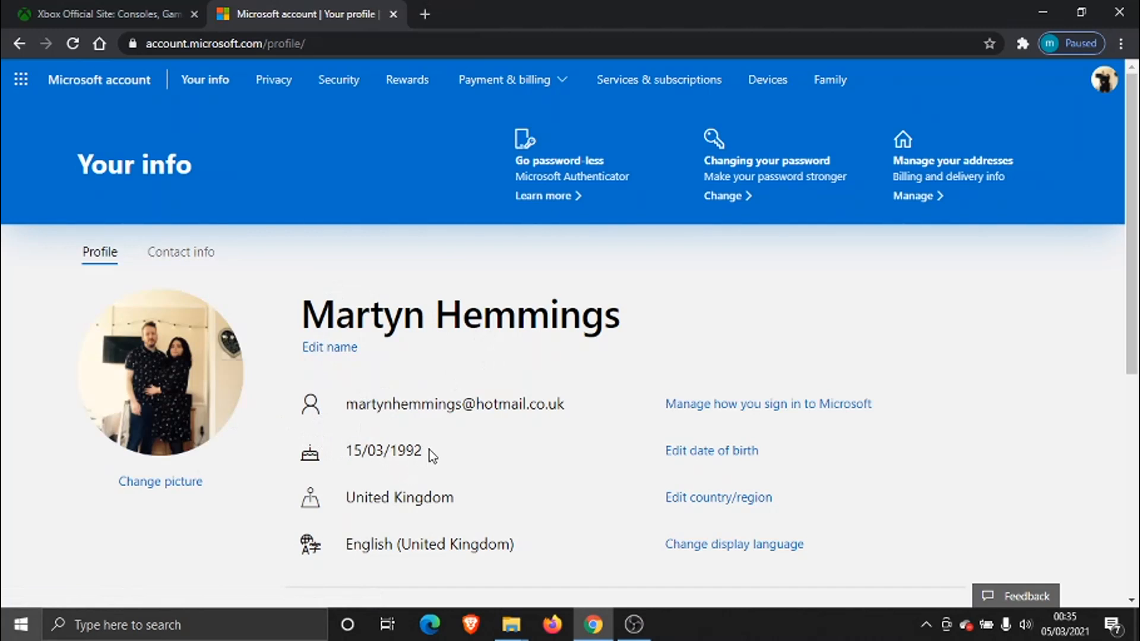